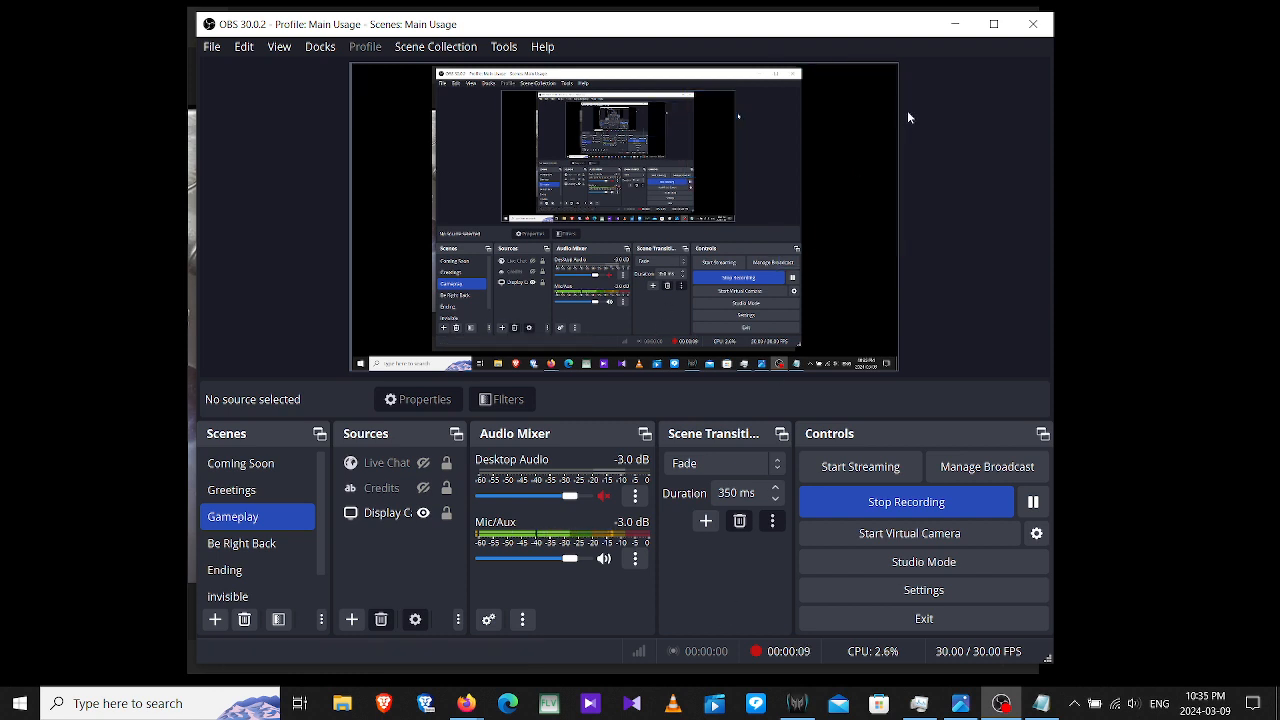
mouse_move(949, 225)
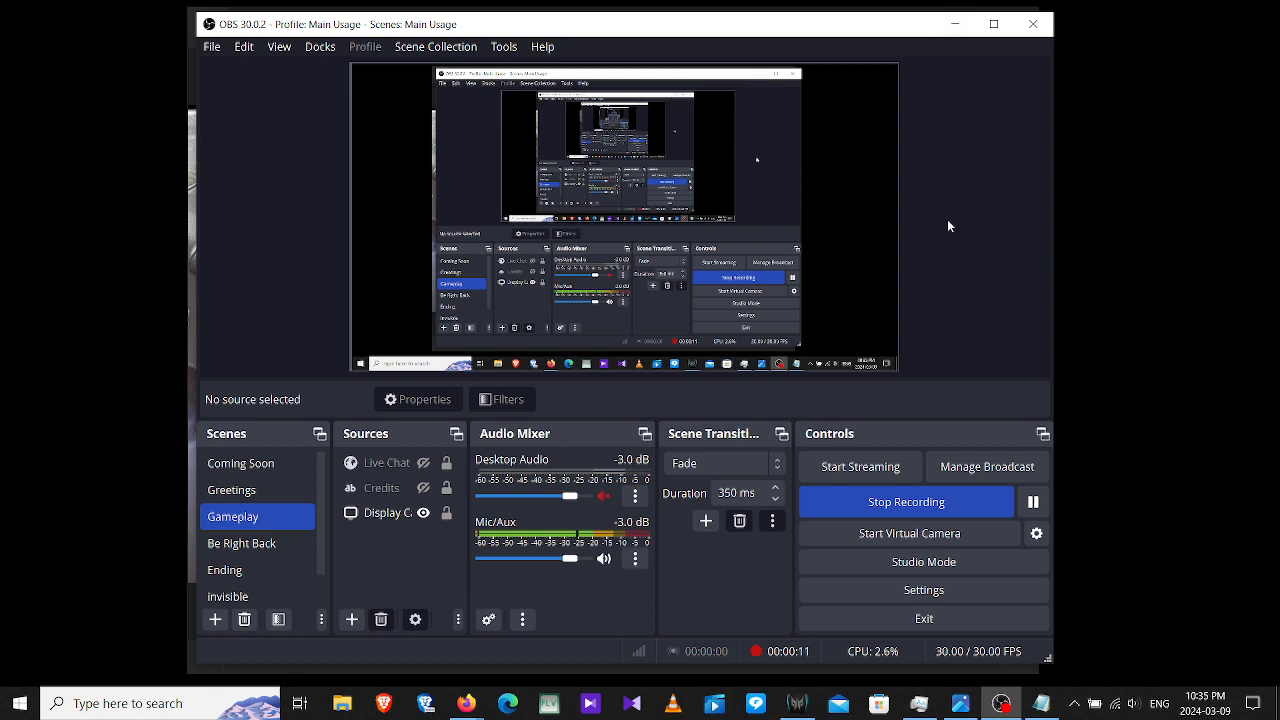
mouse_move(936, 233)
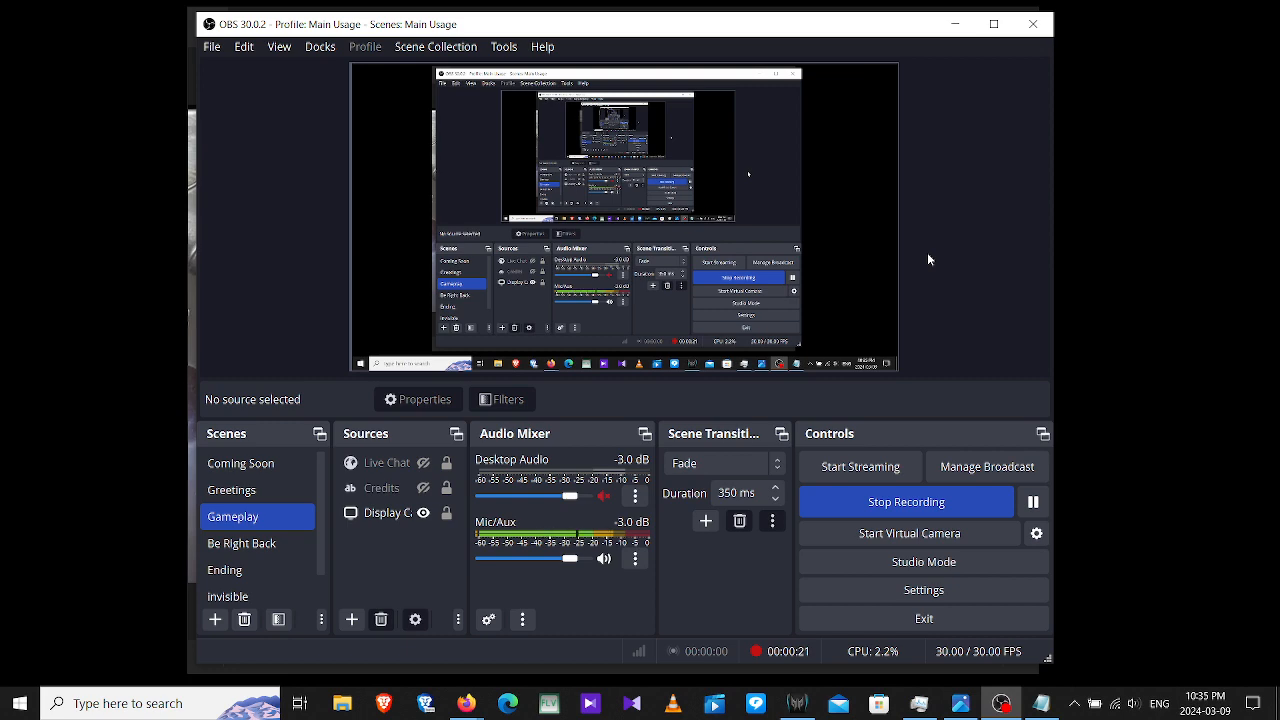
mouse_move(935, 66)
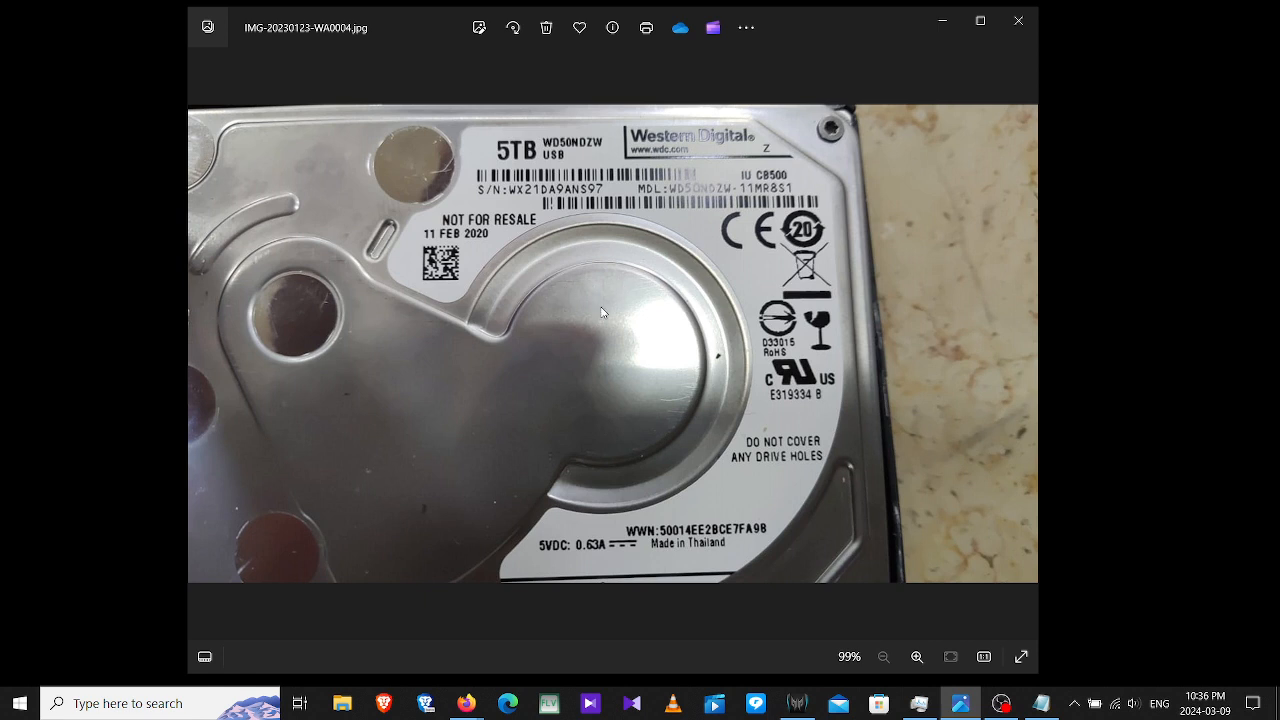
mouse_move(792, 493)
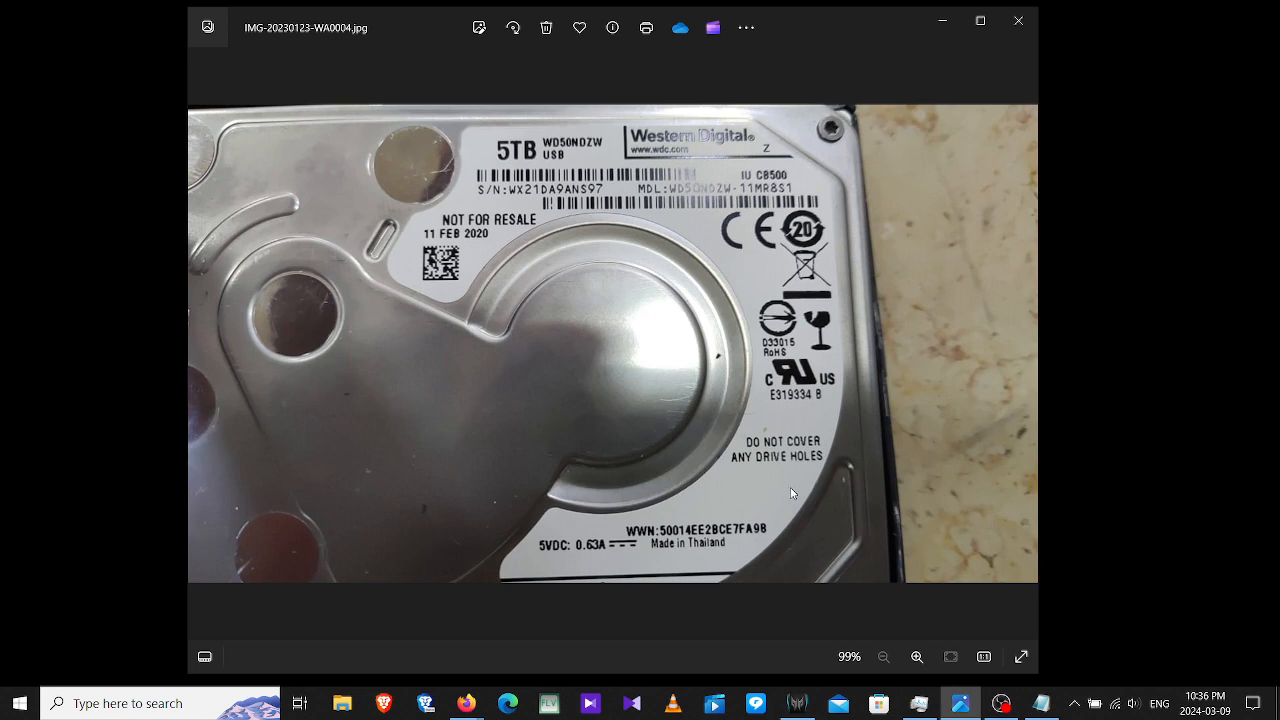
click(916, 657)
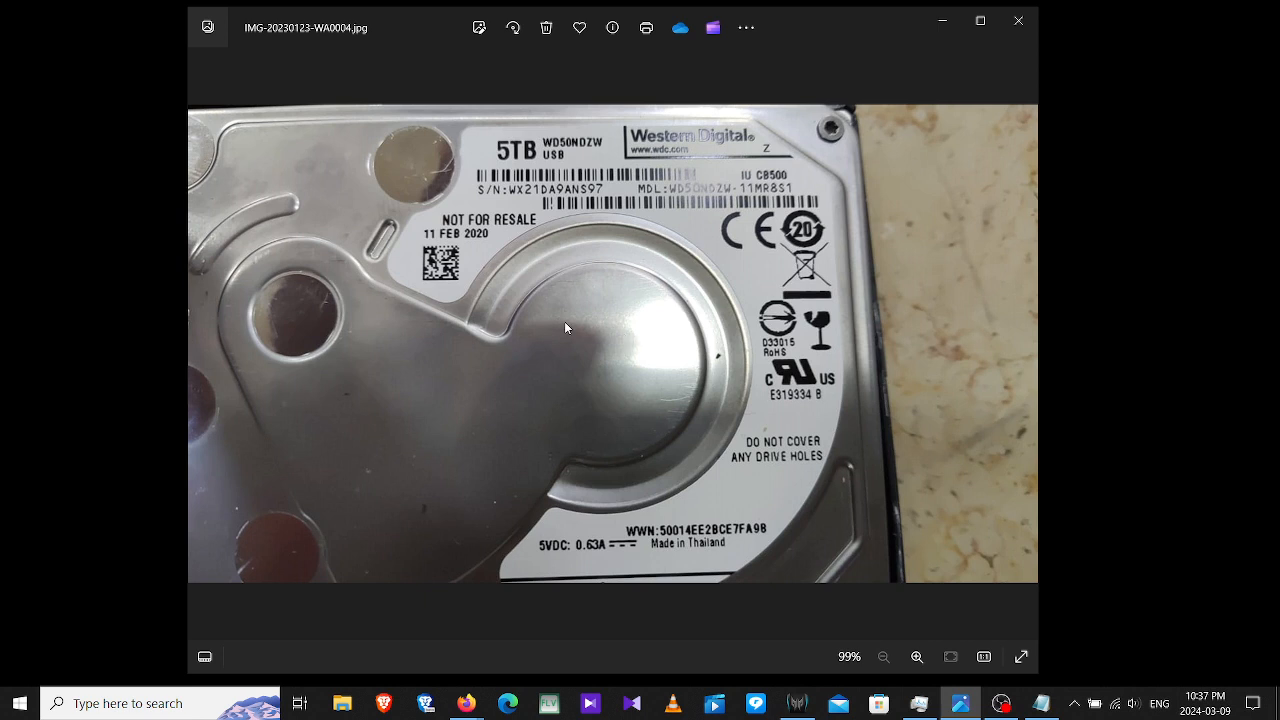
mouse_move(613, 209)
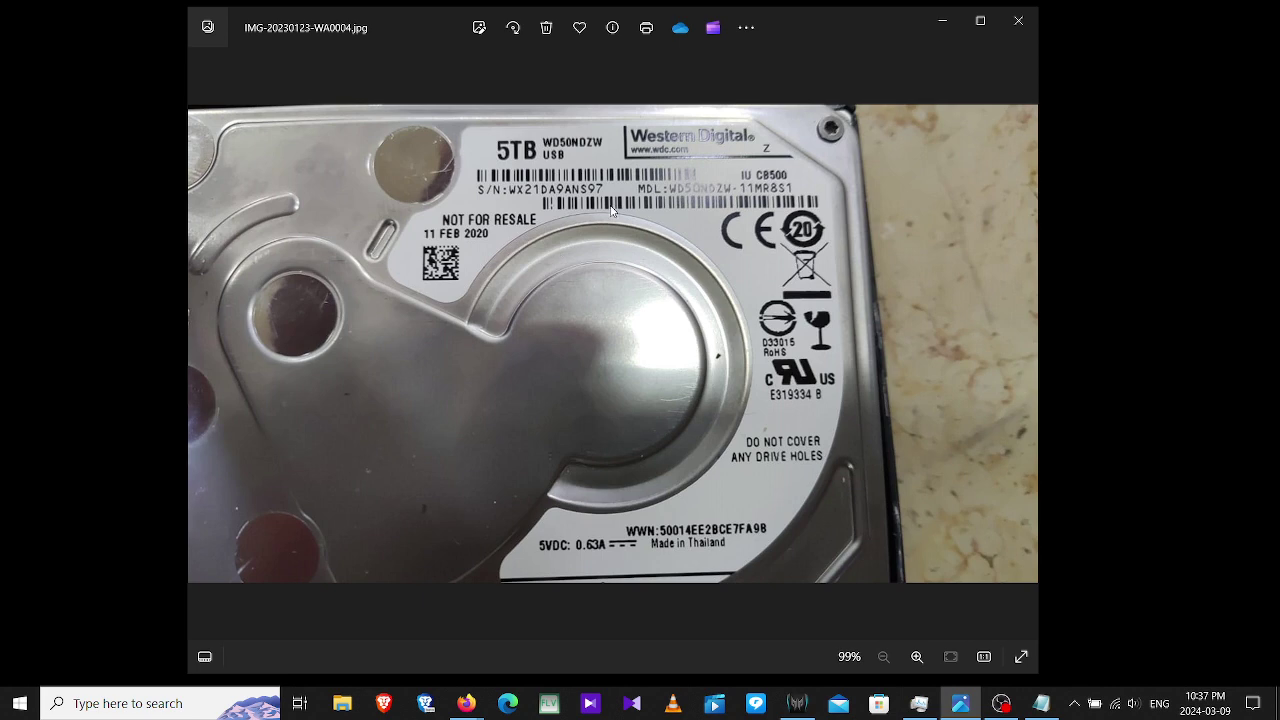
click(917, 656)
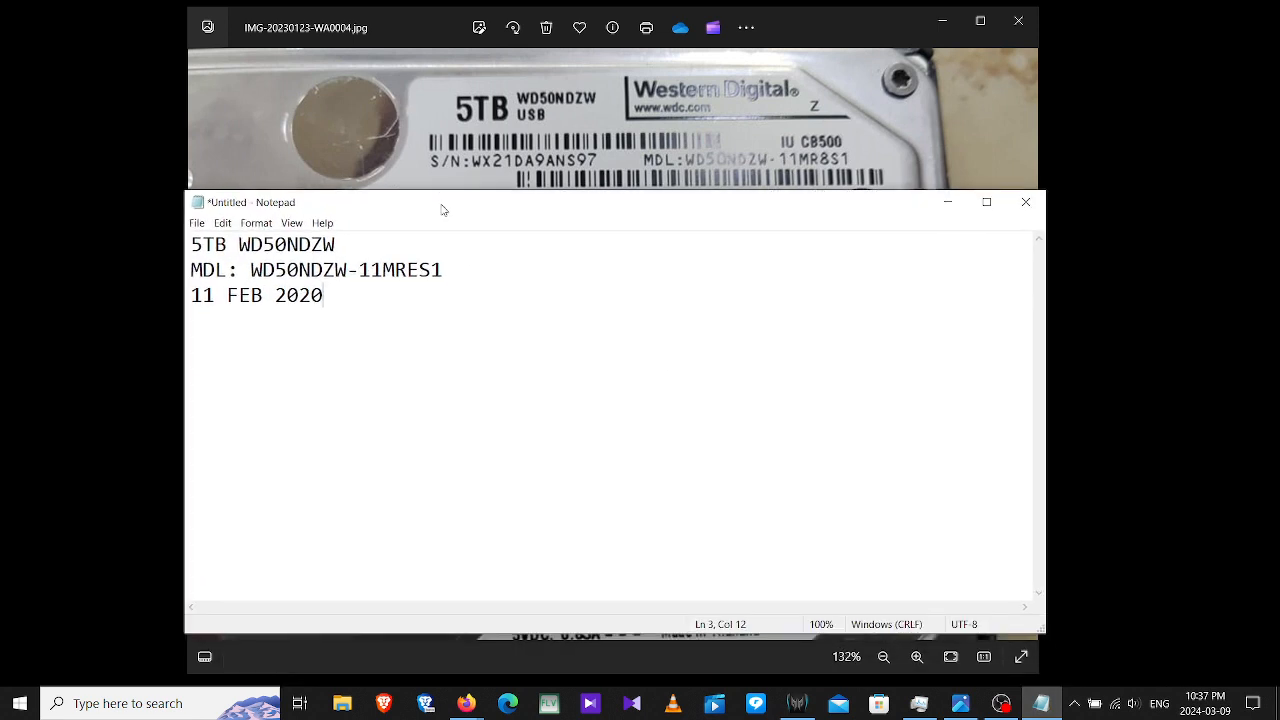
mouse_move(461, 353)
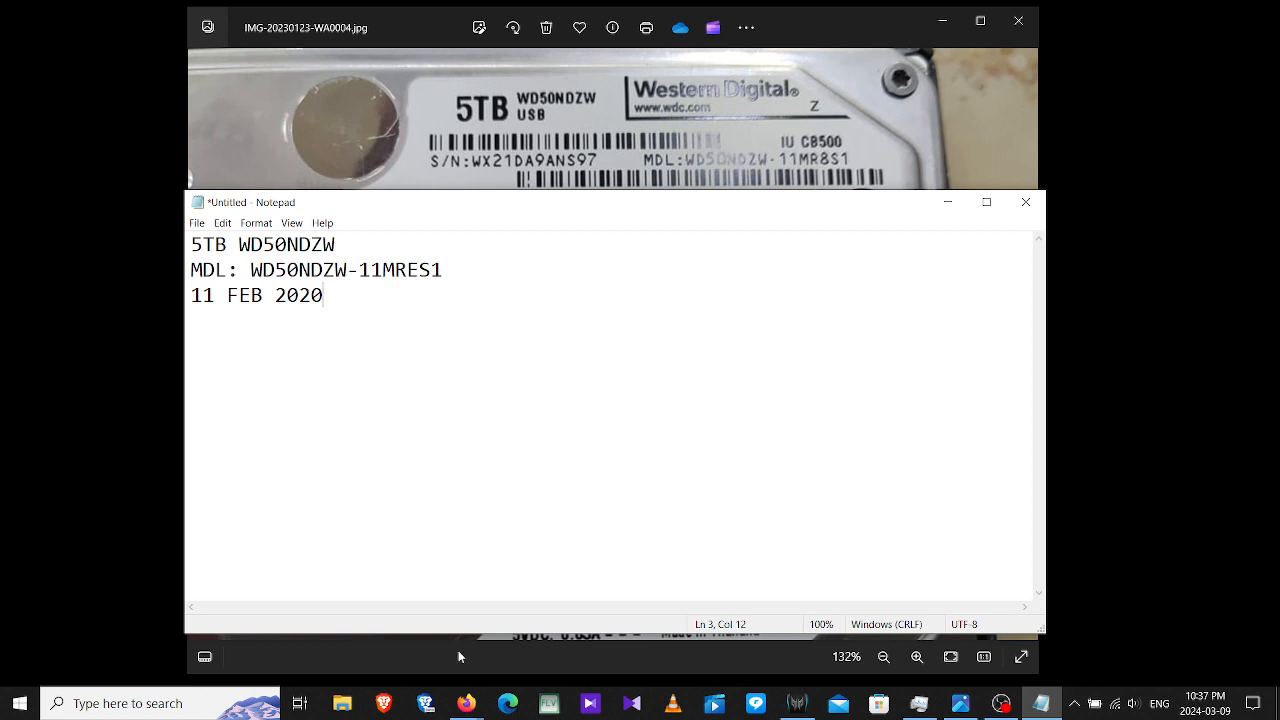
mouse_move(589, 612)
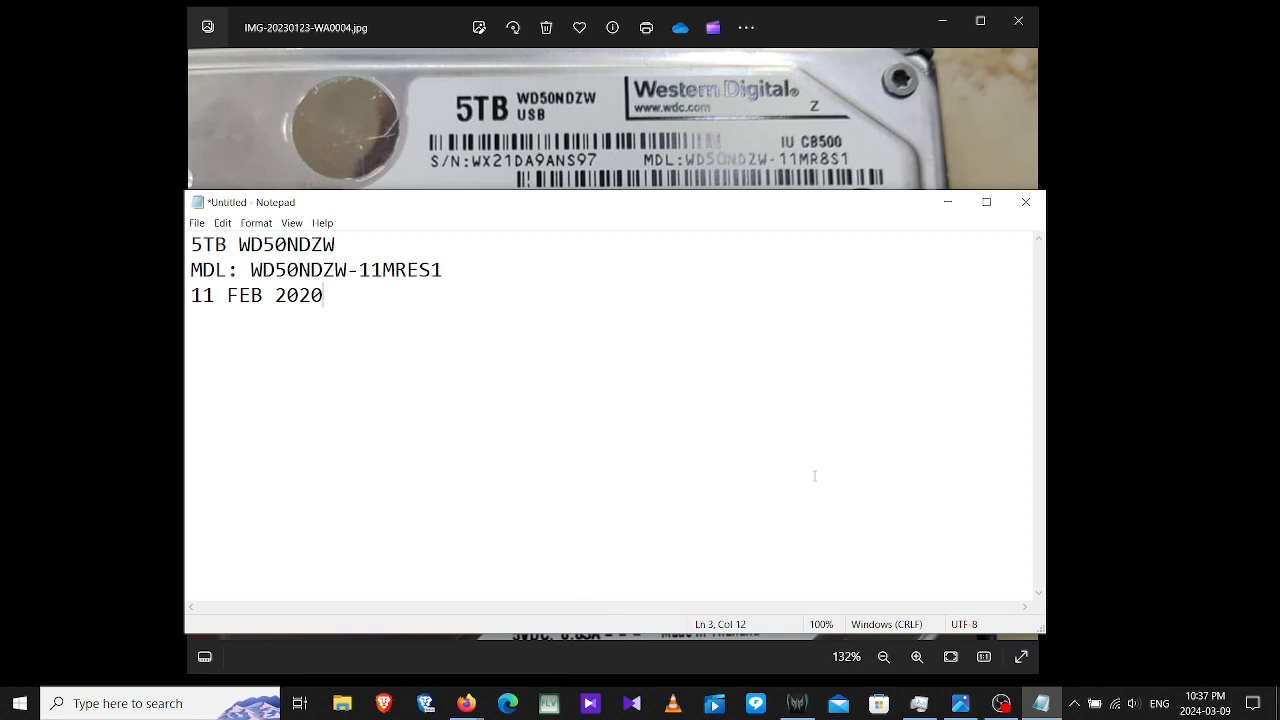
mouse_move(931, 261)
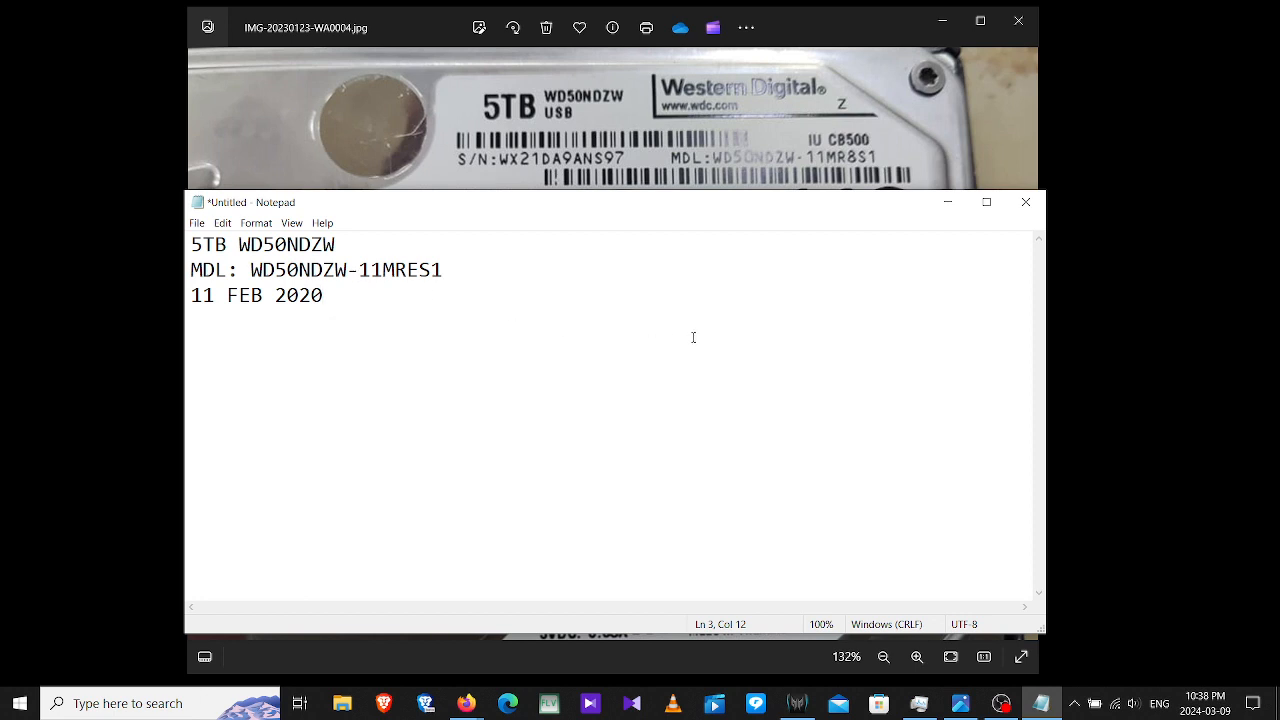
mouse_move(796, 277)
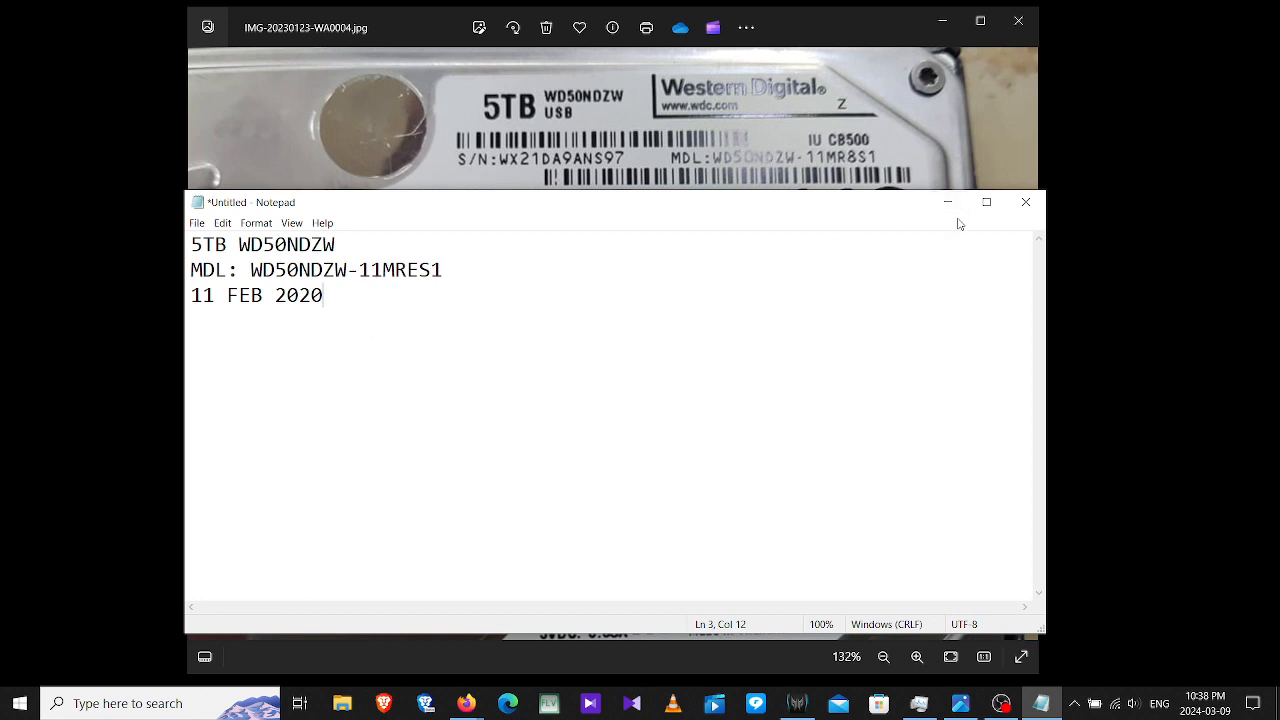
mouse_move(1025, 202)
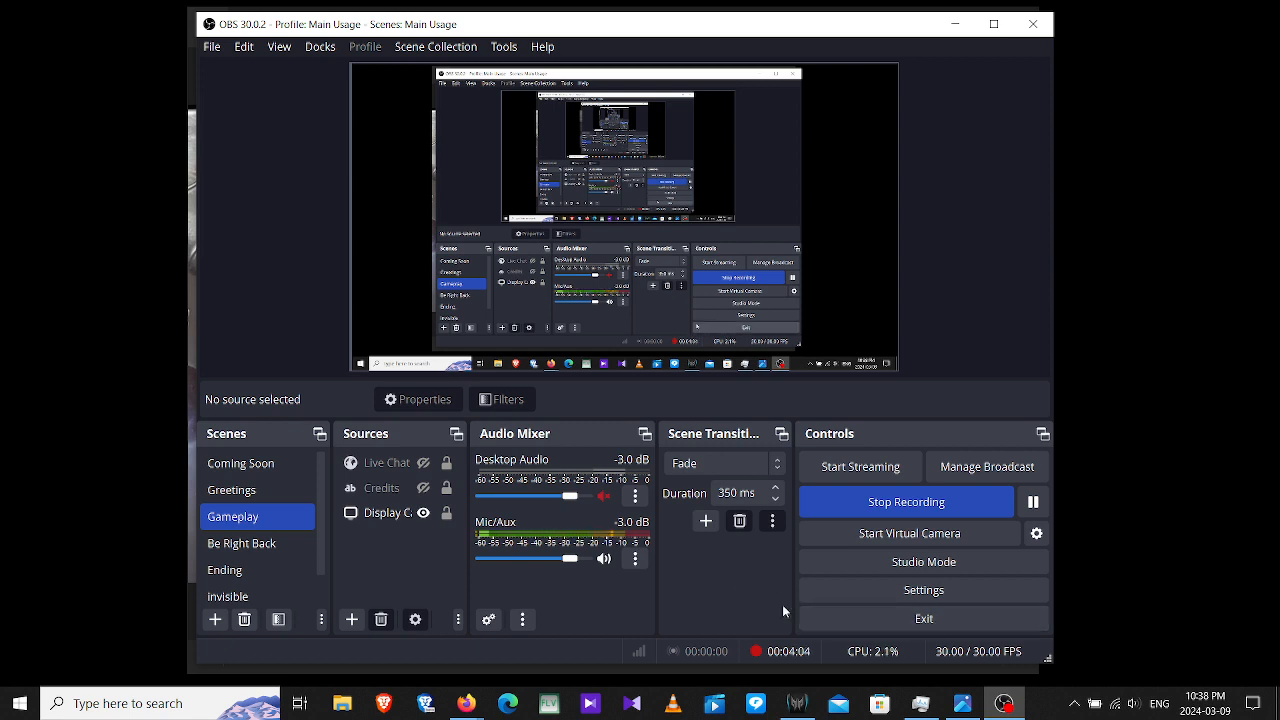
mouse_move(749, 605)
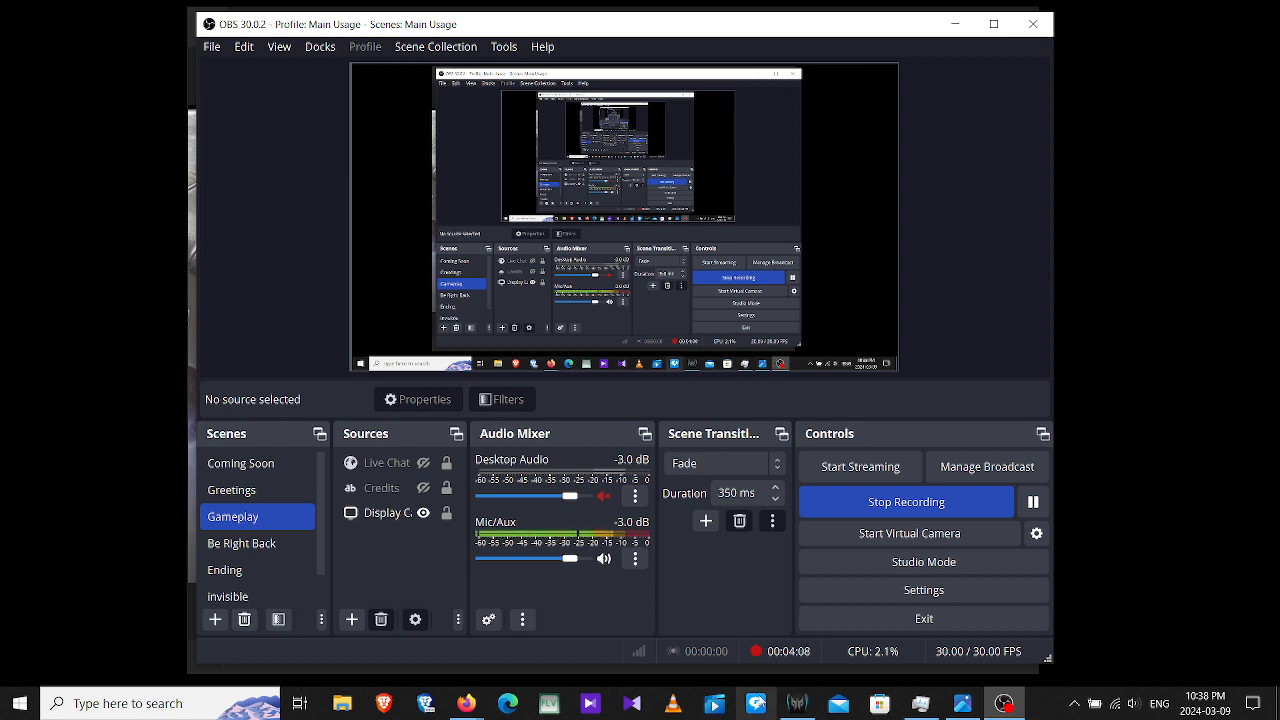
mouse_move(759, 589)
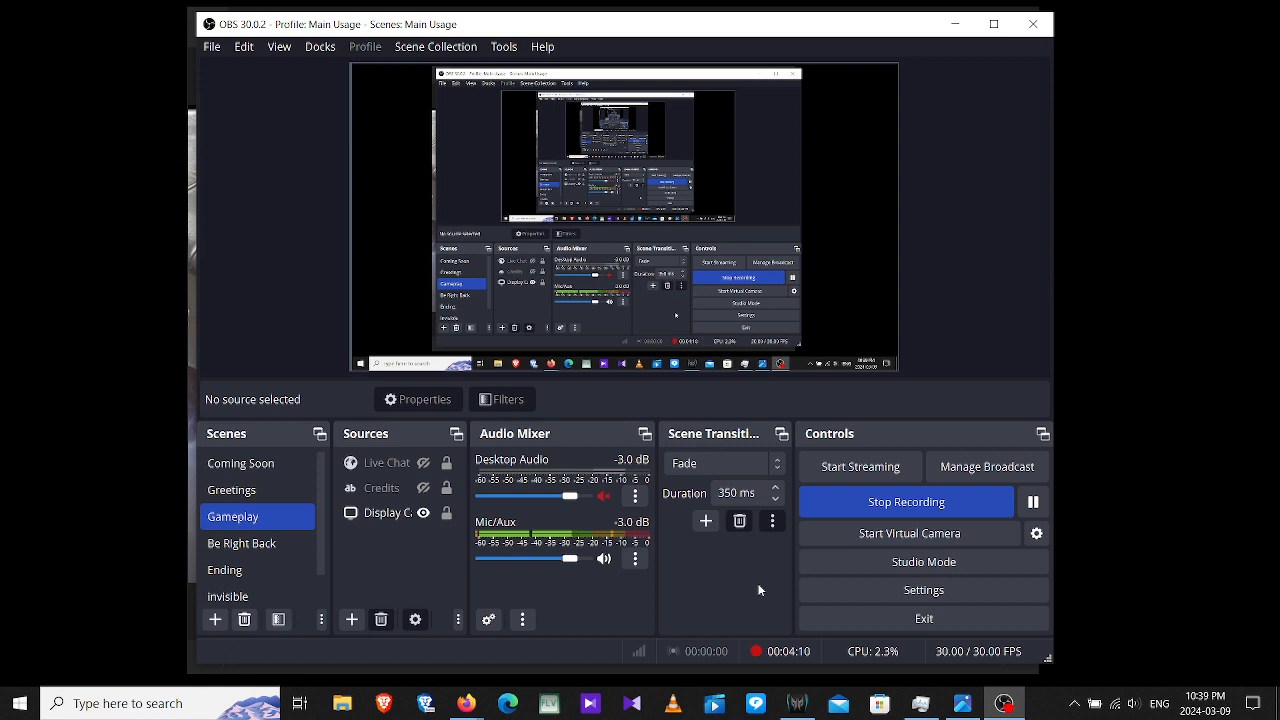
mouse_move(716, 571)
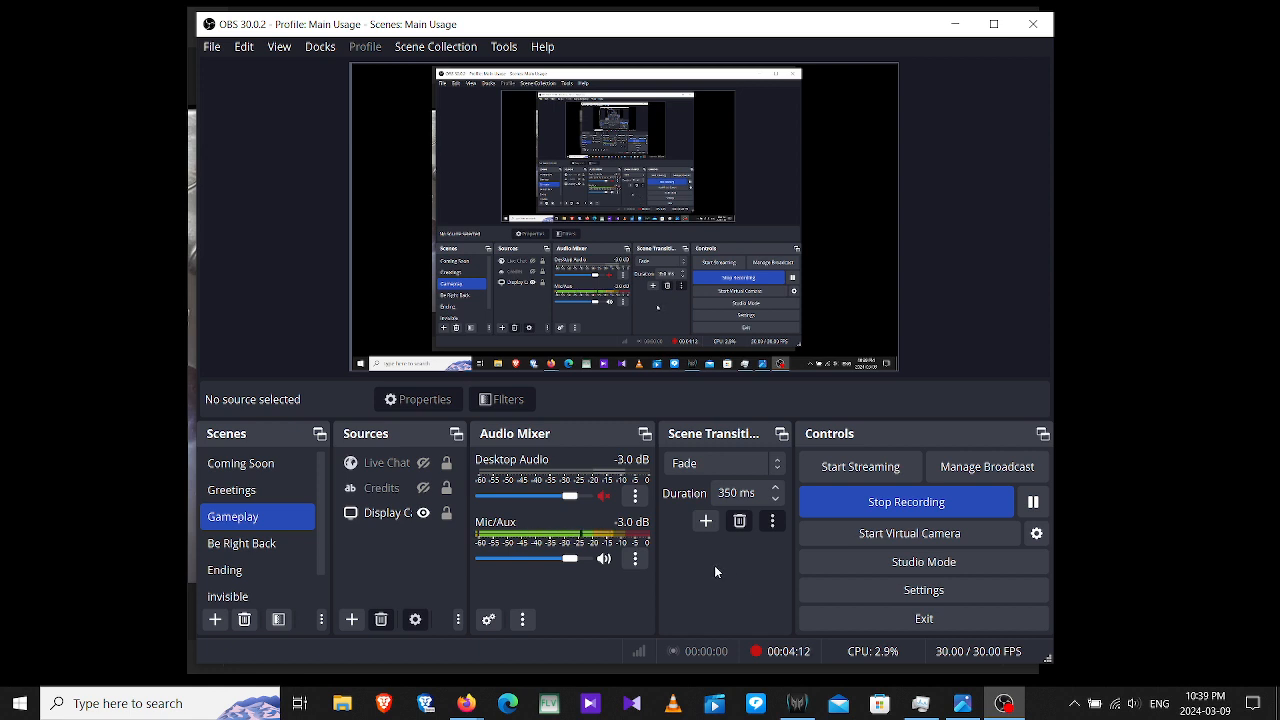